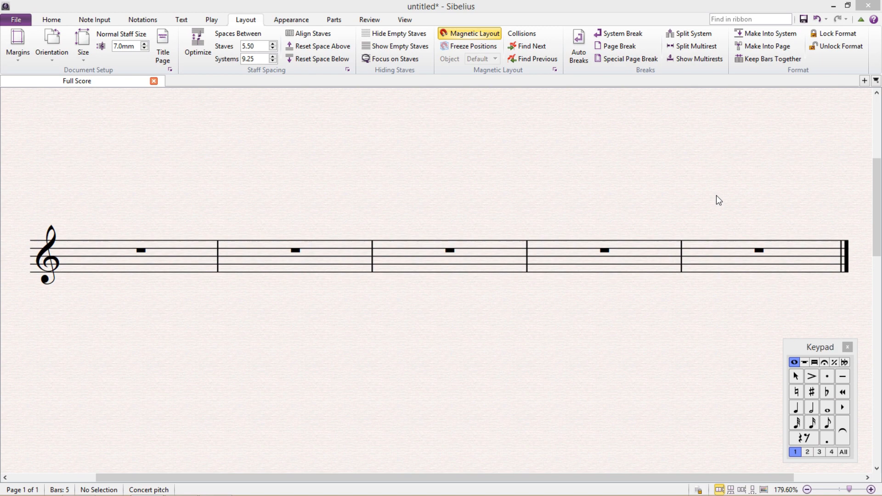
{"action": "mouse_move", "coordinate": [52, 44]}
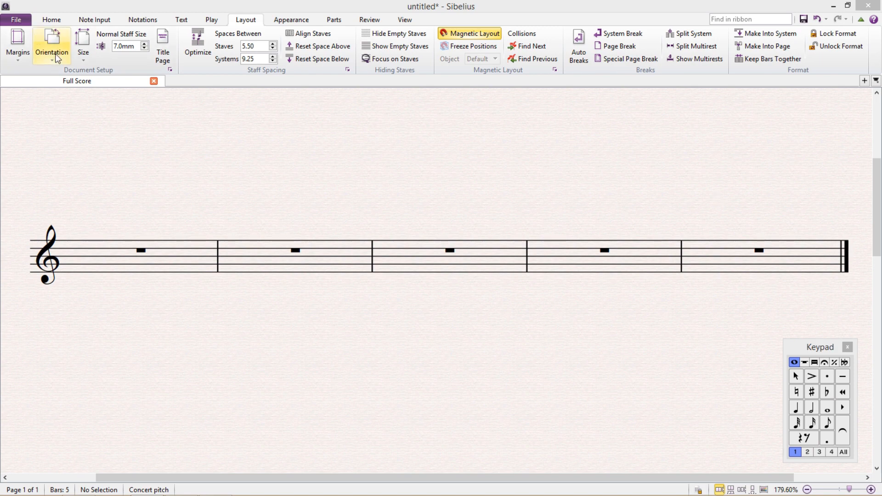
Add a 'No instrument (hidden)' staff to the score alongside the flute.
{"action": "left_click", "coordinate": [128, 43]}
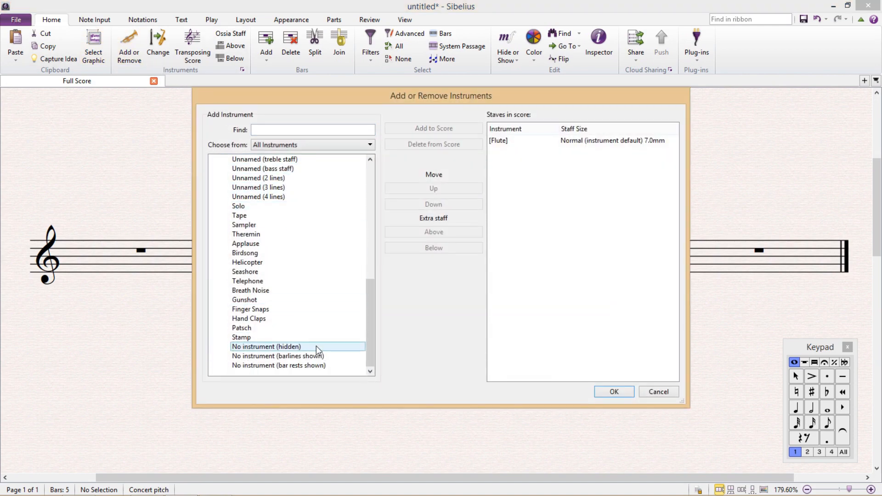
{"action": "left_click", "coordinate": [433, 128]}
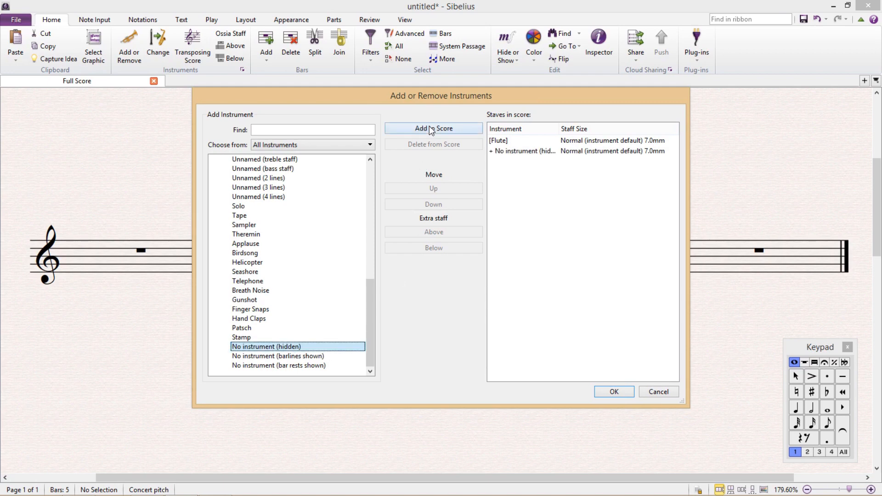
{"action": "left_click", "coordinate": [613, 392]}
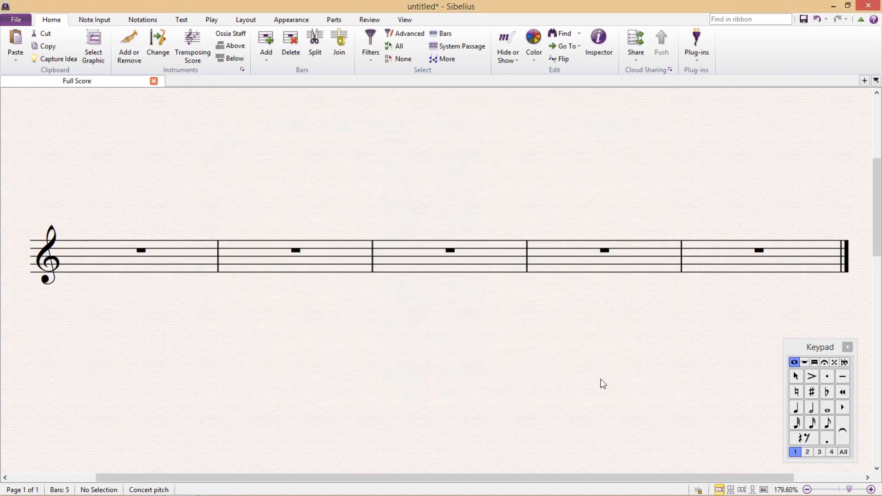
Select all bars of the hidden staff and switch the Keypad to shorter note values.
{"action": "left_click", "coordinate": [141, 252]}
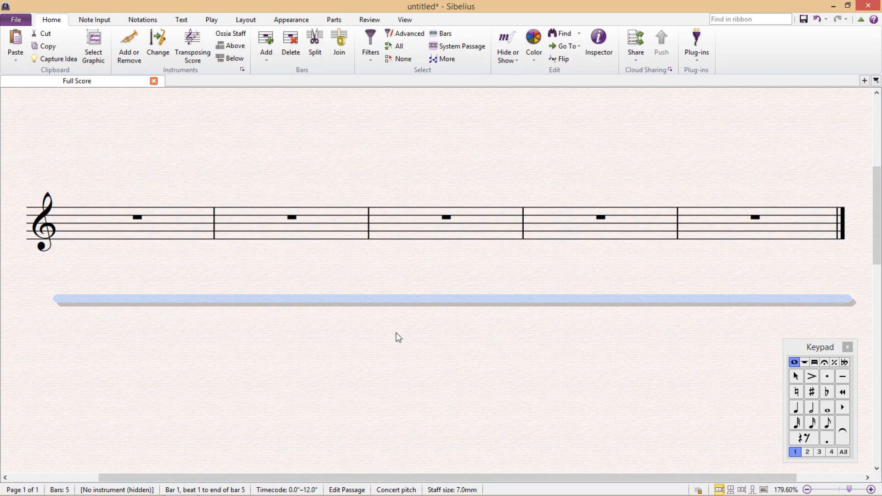
{"action": "left_click", "coordinate": [807, 363]}
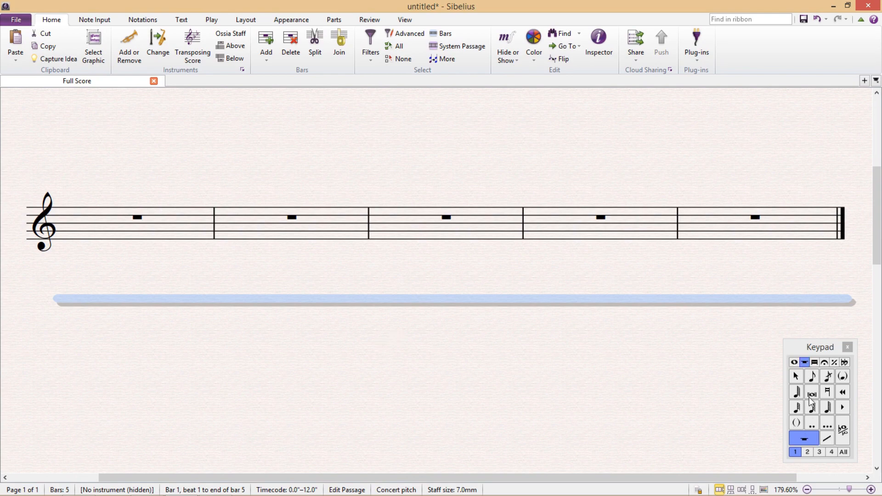
{"action": "mouse_move", "coordinate": [797, 419]}
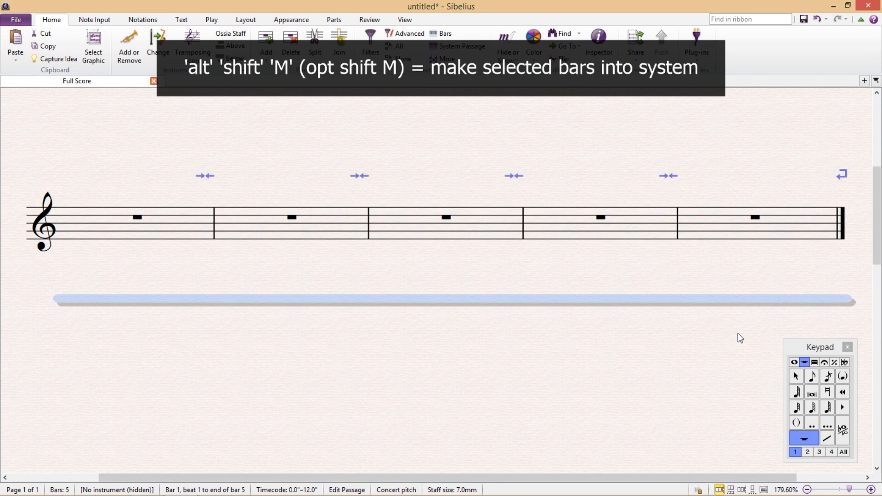
{"action": "mouse_move", "coordinate": [732, 330]}
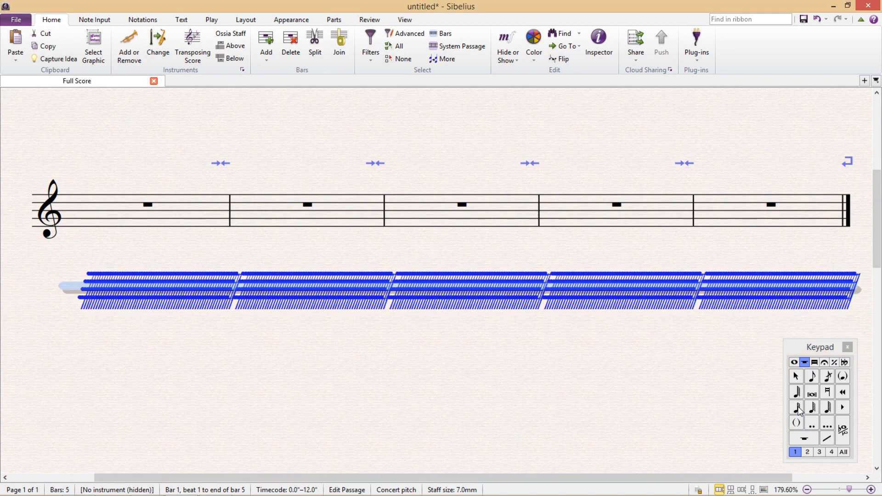
Deselect, then select the short notes on the hidden staff.
{"action": "left_click", "coordinate": [673, 353]}
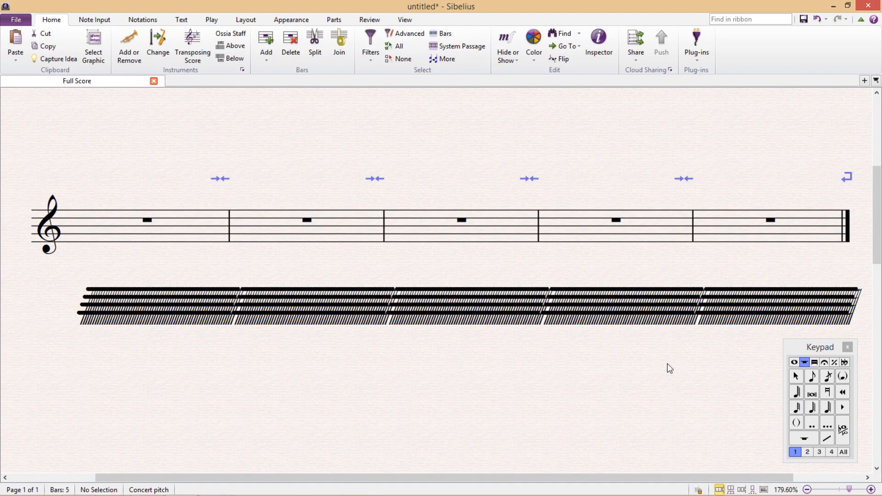
{"action": "mouse_move", "coordinate": [75, 313]}
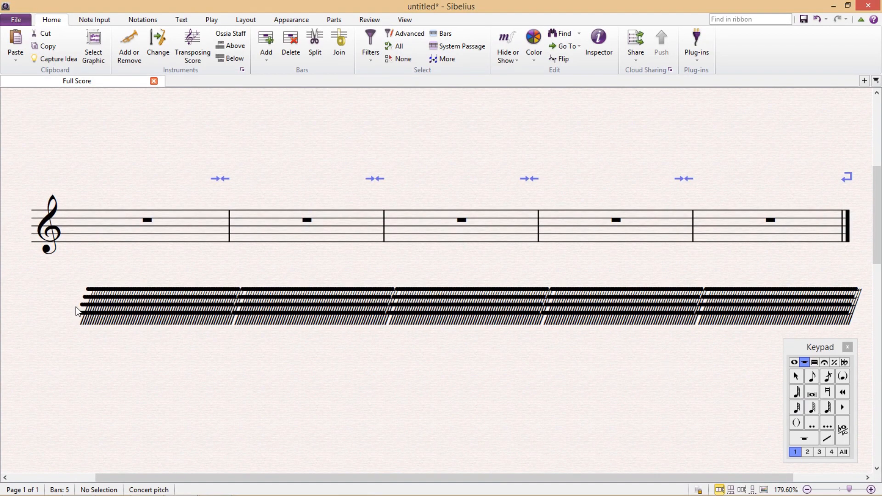
{"action": "left_click", "coordinate": [89, 307]}
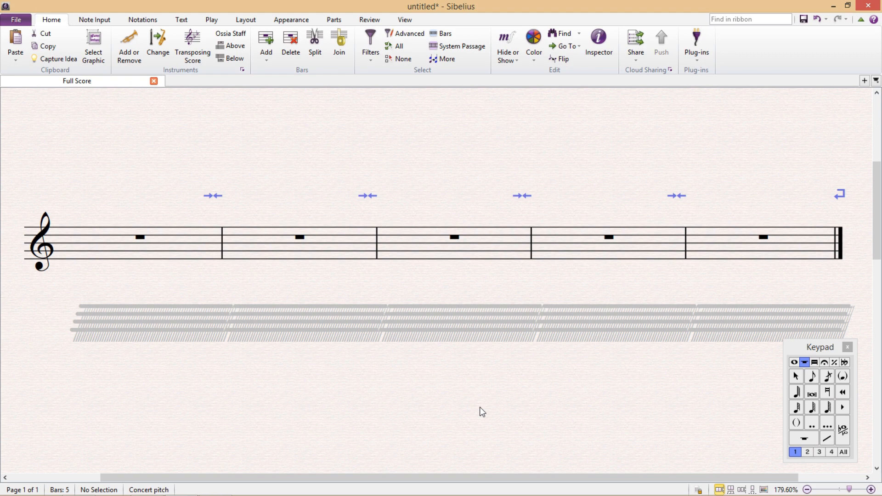
{"action": "mouse_move", "coordinate": [474, 414]}
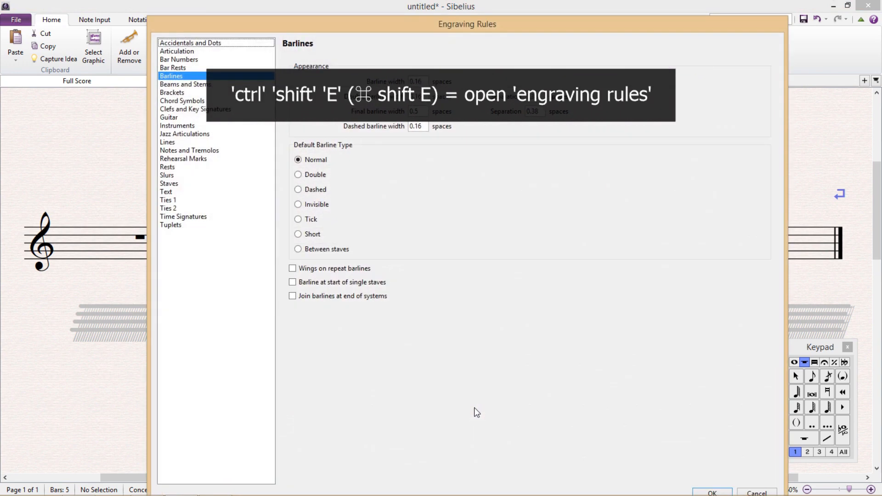
{"action": "mouse_move", "coordinate": [258, 122]}
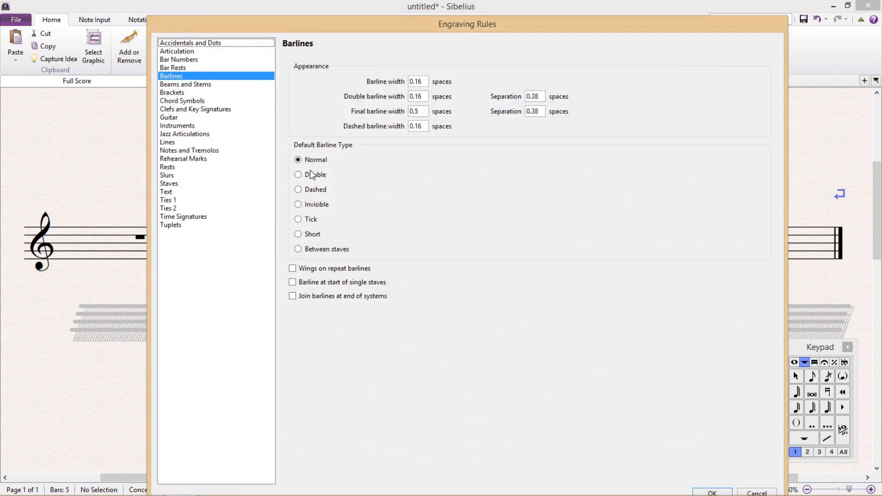
In Engraving Rules, make default barlines Invisible and turn off Show bar rests.
{"action": "left_click", "coordinate": [298, 205]}
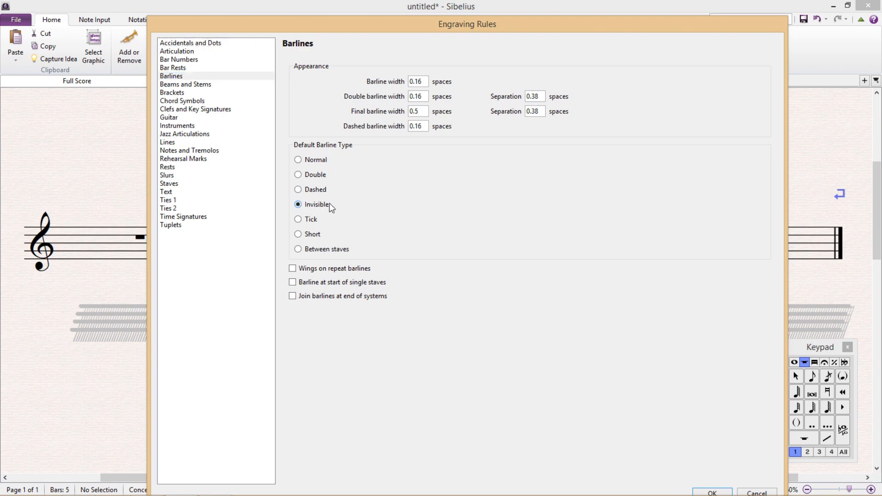
{"action": "mouse_move", "coordinate": [336, 193]}
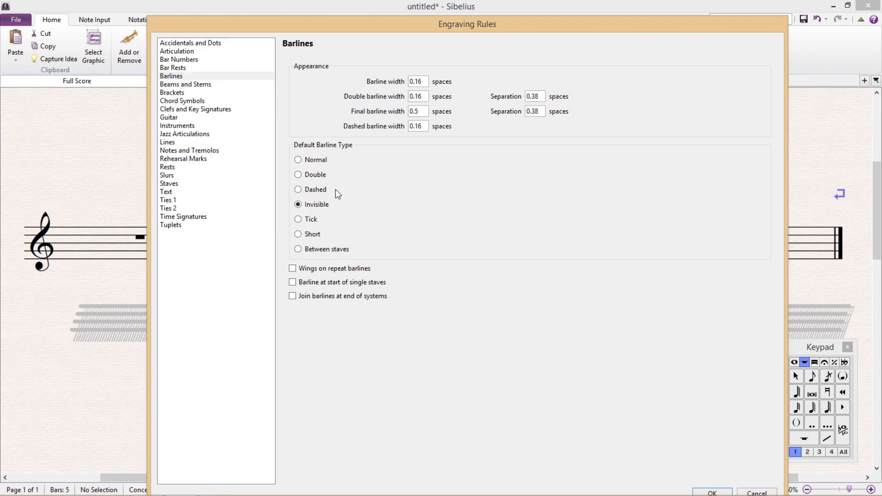
{"action": "left_click", "coordinate": [172, 68]}
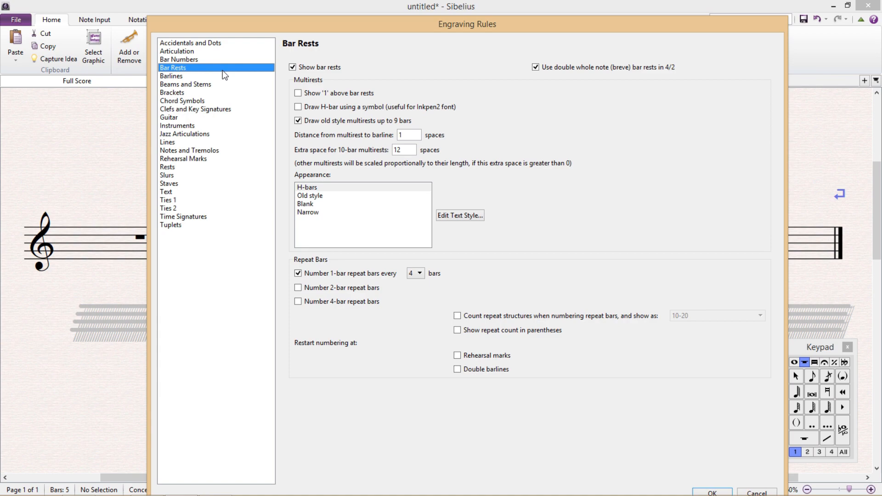
{"action": "left_click", "coordinate": [294, 67]}
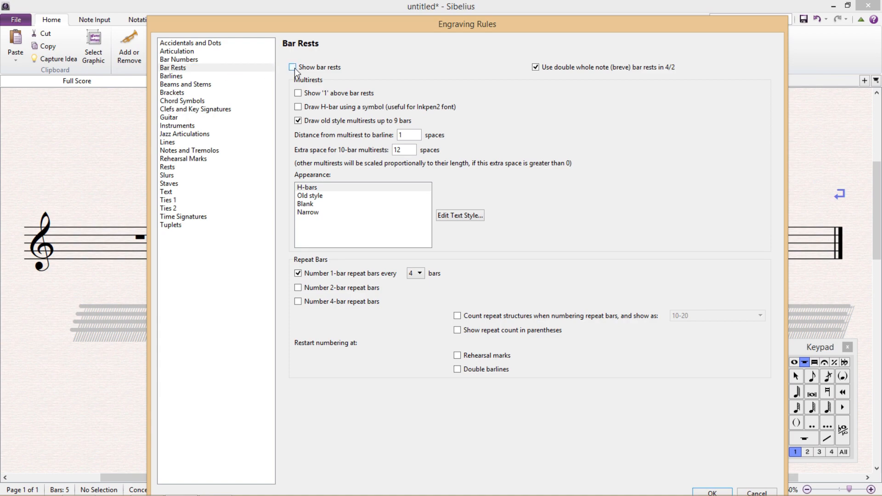
{"action": "left_click", "coordinate": [292, 67]}
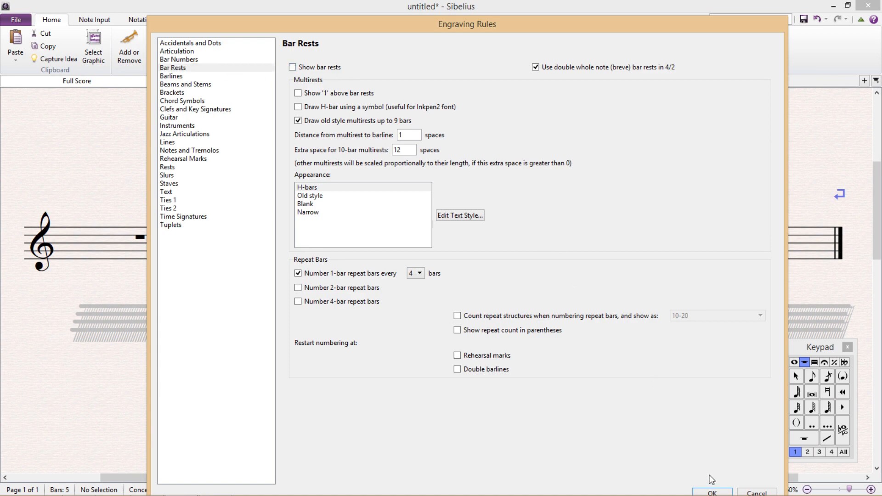
{"action": "left_click", "coordinate": [712, 493]}
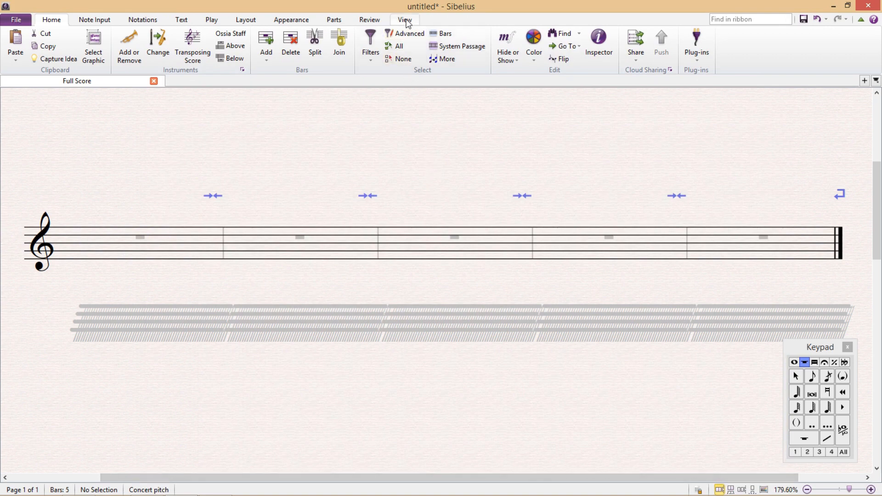
Turn off Hidden Objects display so only the bare treble staff shows.
{"action": "left_click", "coordinate": [404, 20]}
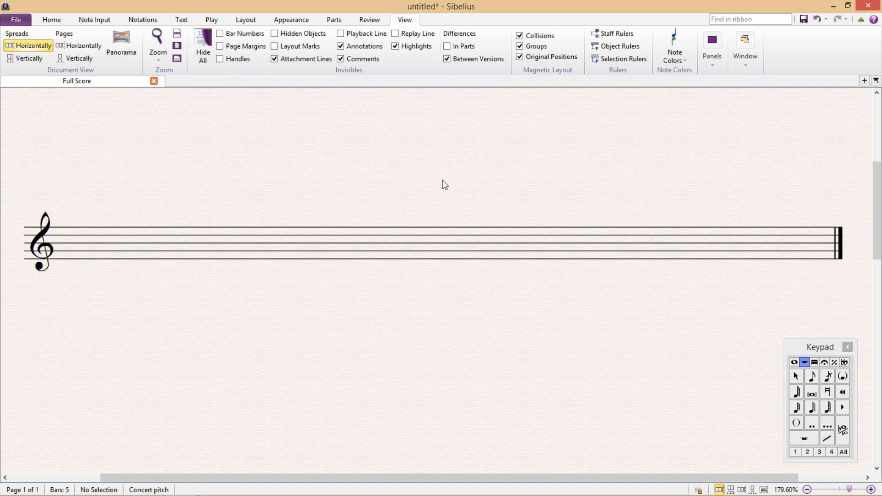
{"action": "mouse_move", "coordinate": [445, 188]}
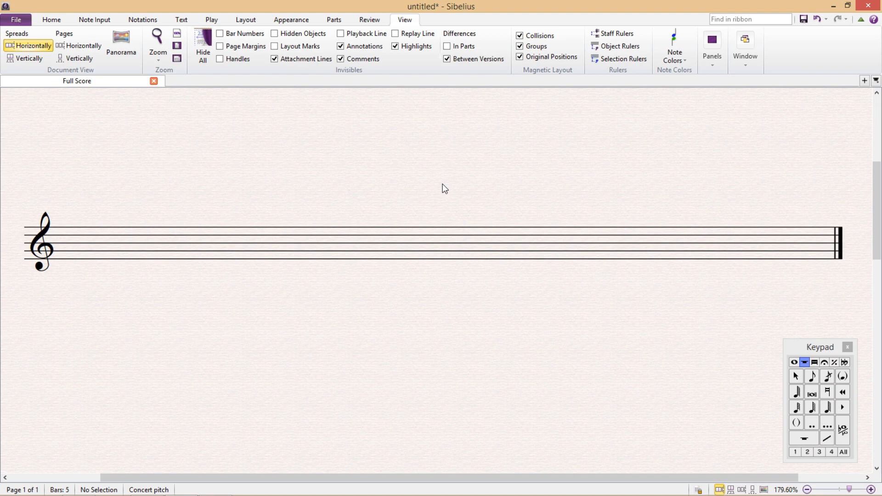
{"action": "mouse_move", "coordinate": [779, 392]}
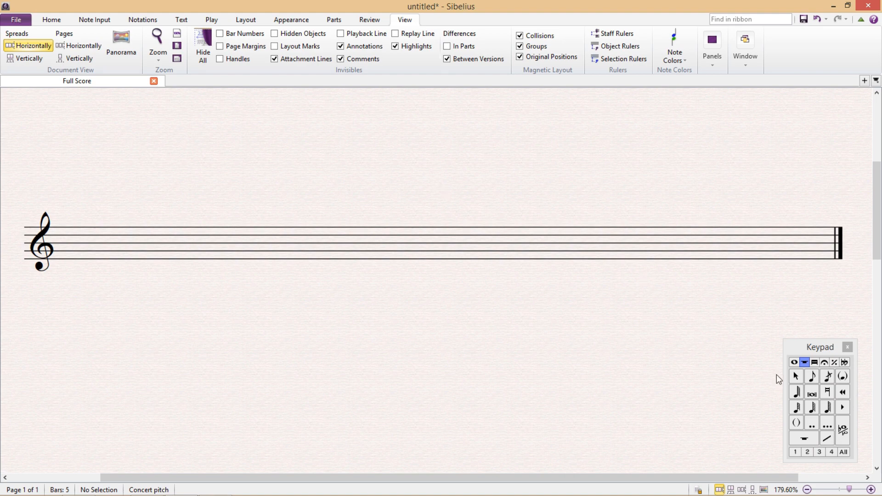
{"action": "left_click", "coordinate": [796, 360]}
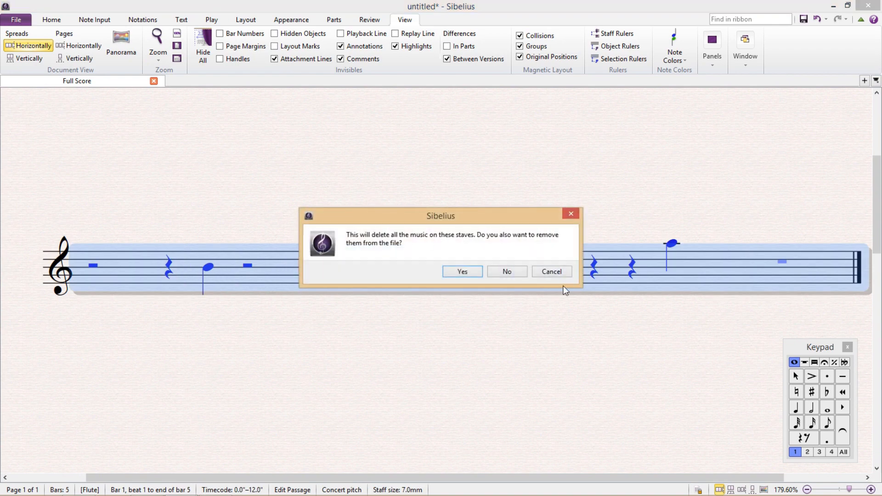
{"action": "left_click", "coordinate": [462, 272]}
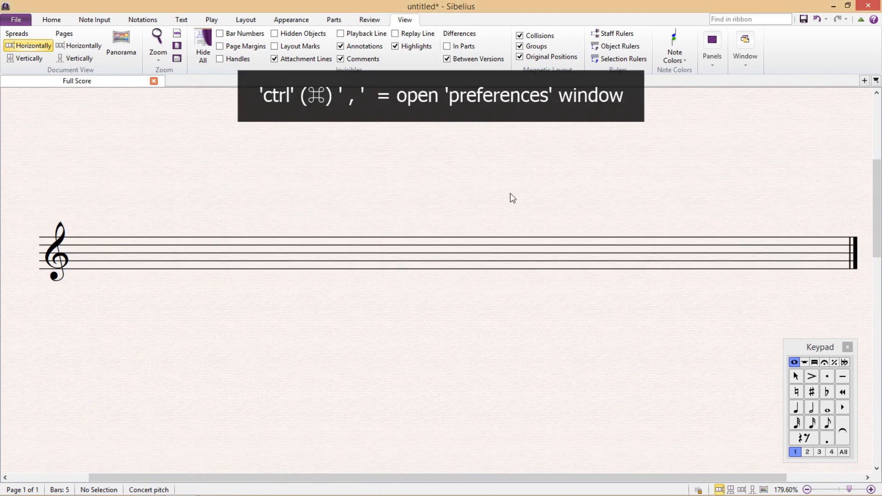
Set Note Input rhythmic snap positions to eighth notes in Preferences.
{"action": "key", "text": "Ctrl+,"}
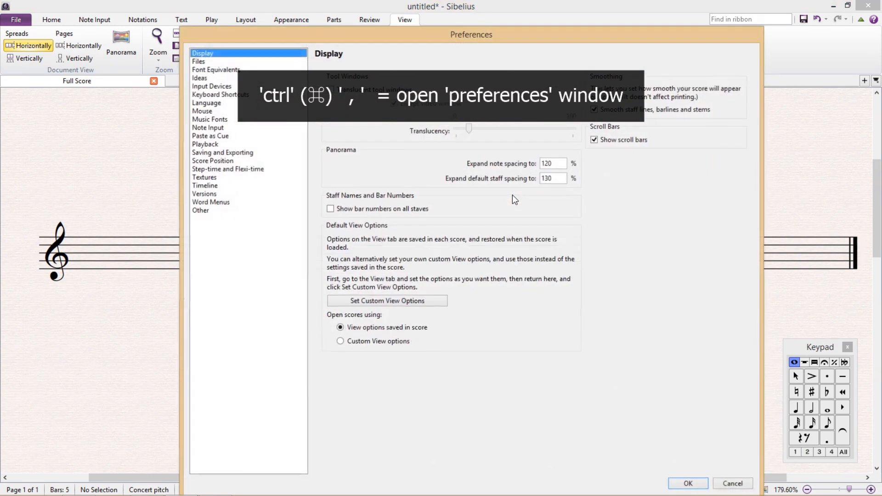
{"action": "mouse_move", "coordinate": [292, 136]}
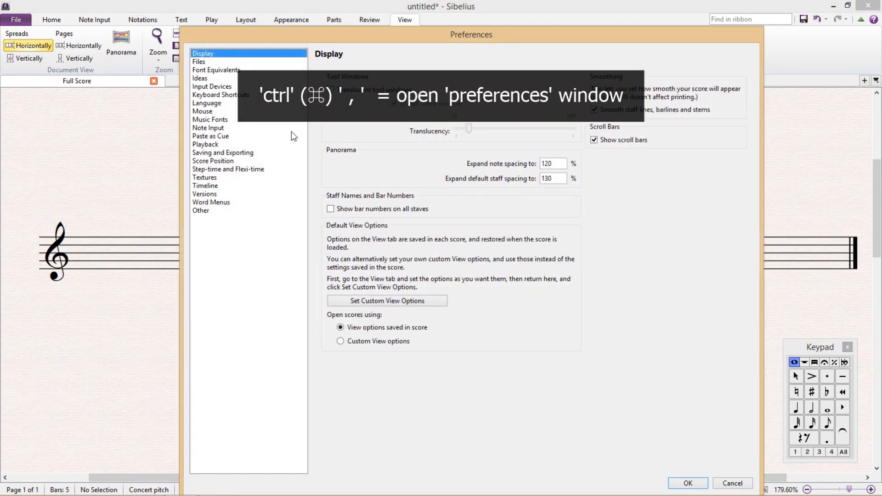
{"action": "left_click", "coordinate": [208, 128]}
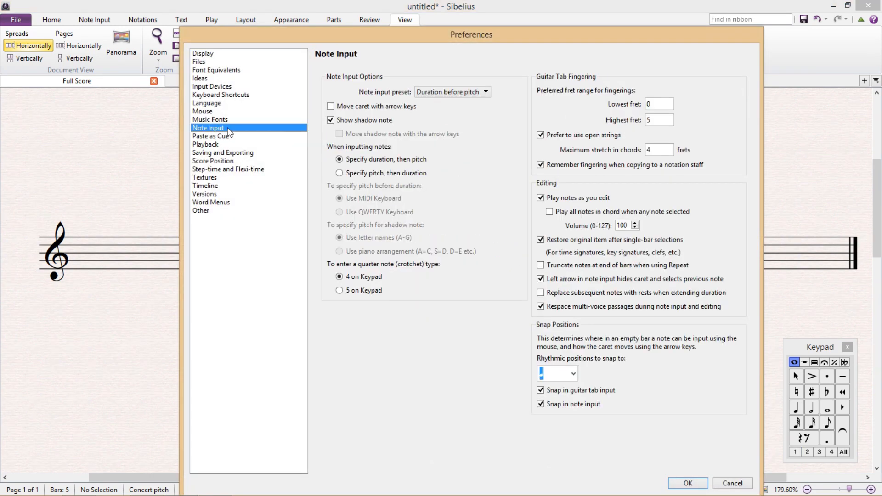
{"action": "left_click", "coordinate": [570, 373]}
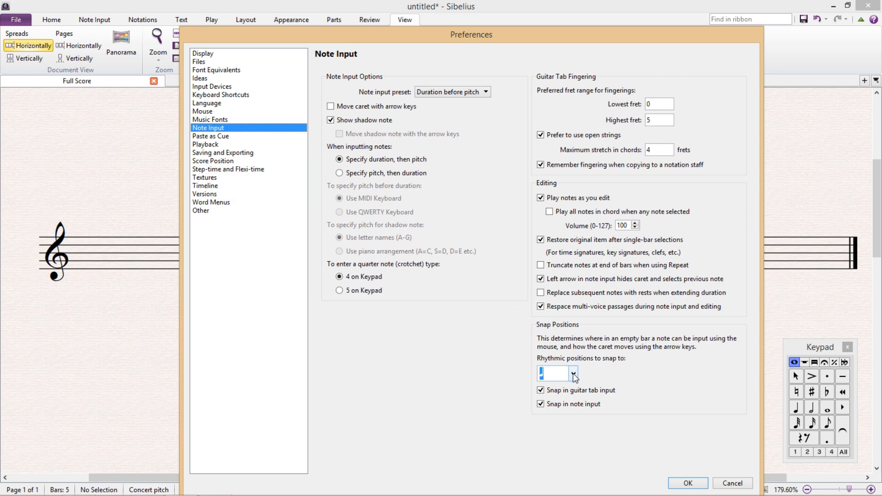
{"action": "left_click", "coordinate": [573, 373]}
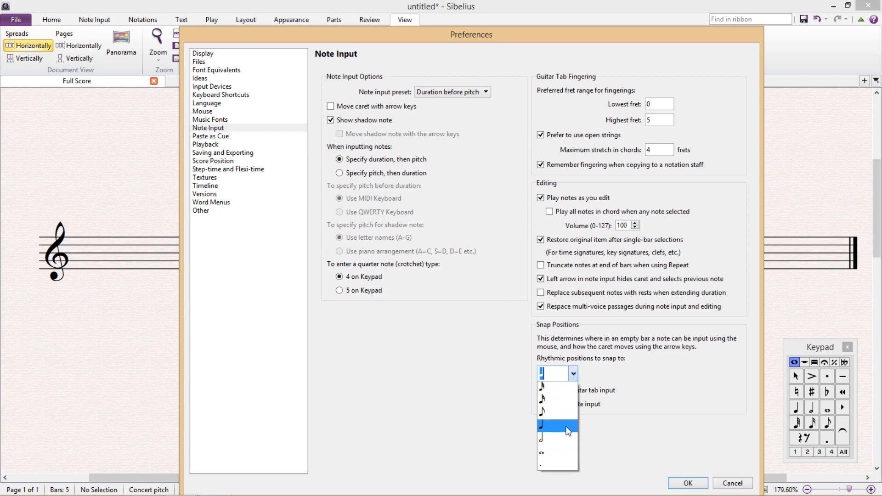
{"action": "left_click", "coordinate": [544, 414]}
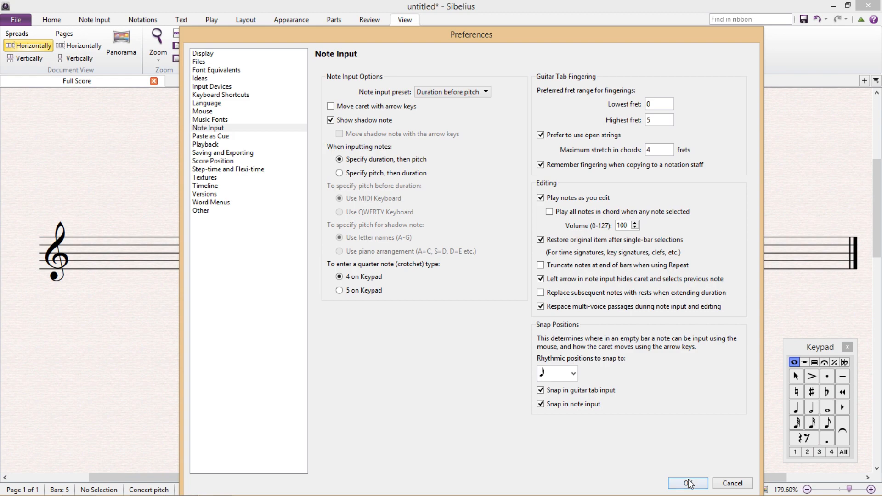
{"action": "left_click", "coordinate": [687, 483]}
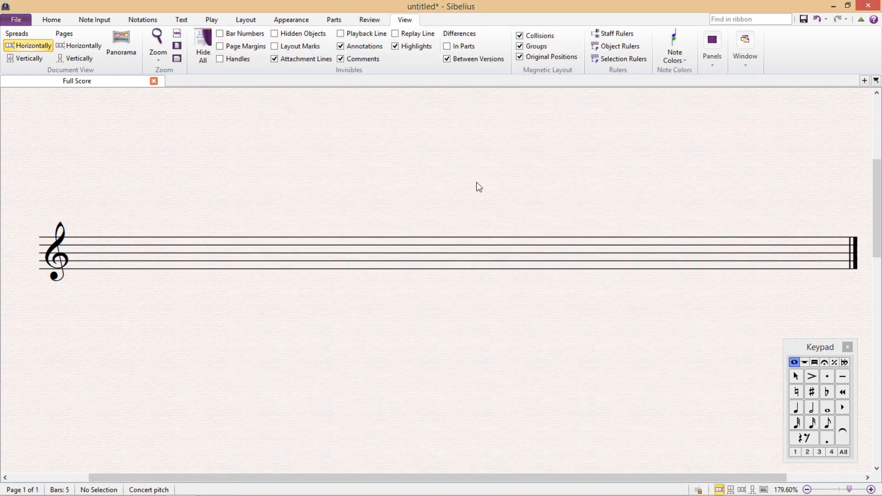
{"action": "mouse_move", "coordinate": [813, 417]}
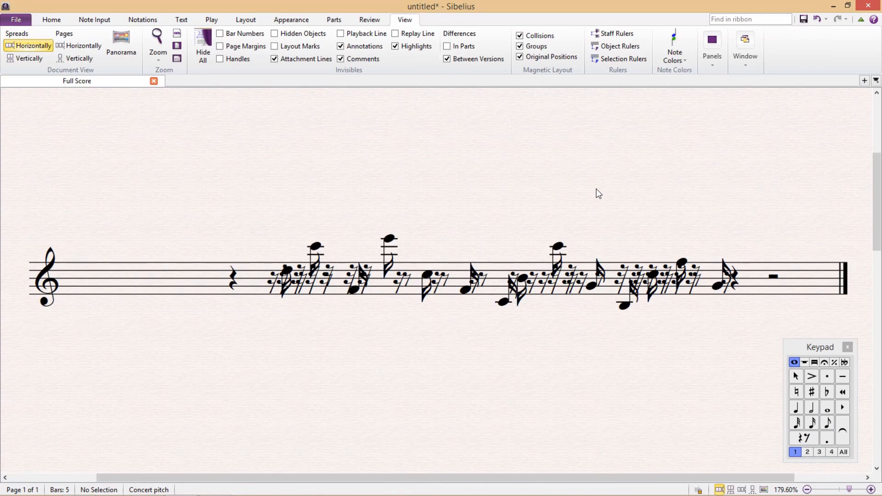
{"action": "mouse_move", "coordinate": [579, 175]}
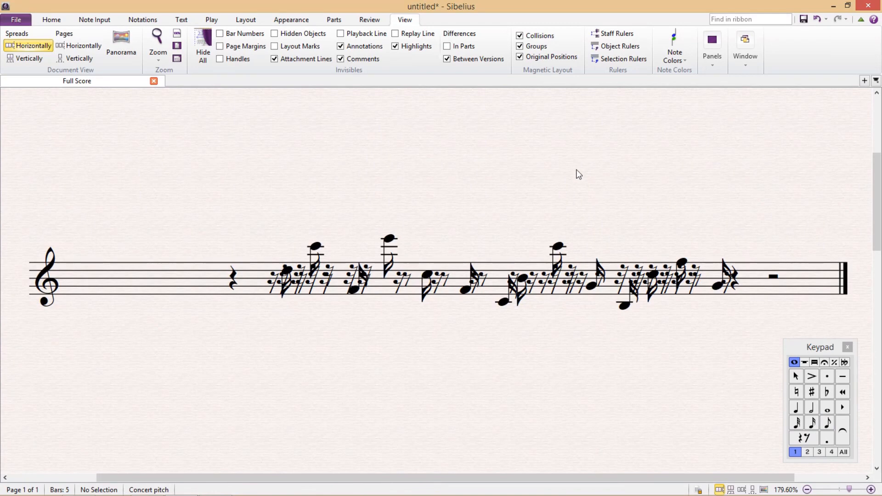
{"action": "mouse_move", "coordinate": [515, 276]}
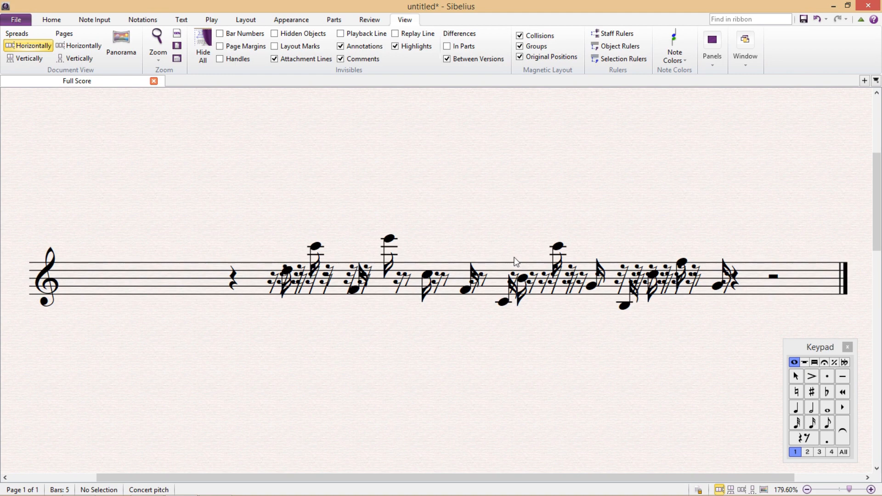
{"action": "mouse_move", "coordinate": [487, 270]}
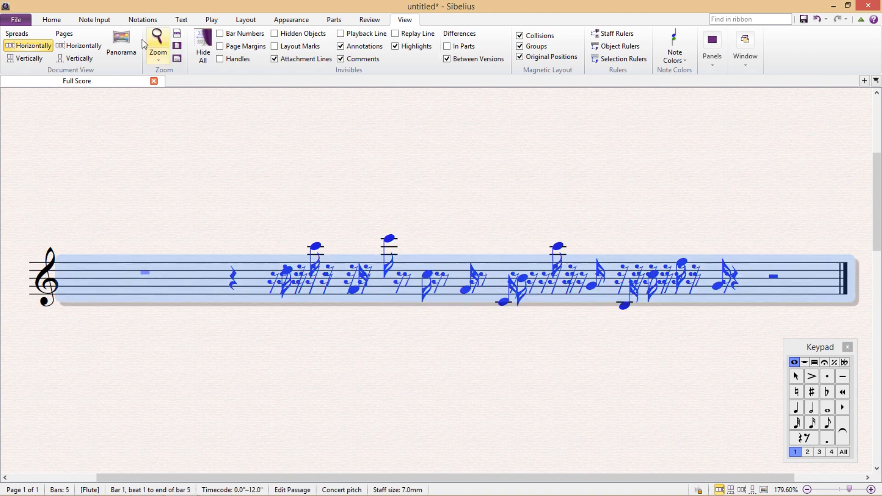
Filter the passage to rests only and hide them.
{"action": "left_click", "coordinate": [50, 19]}
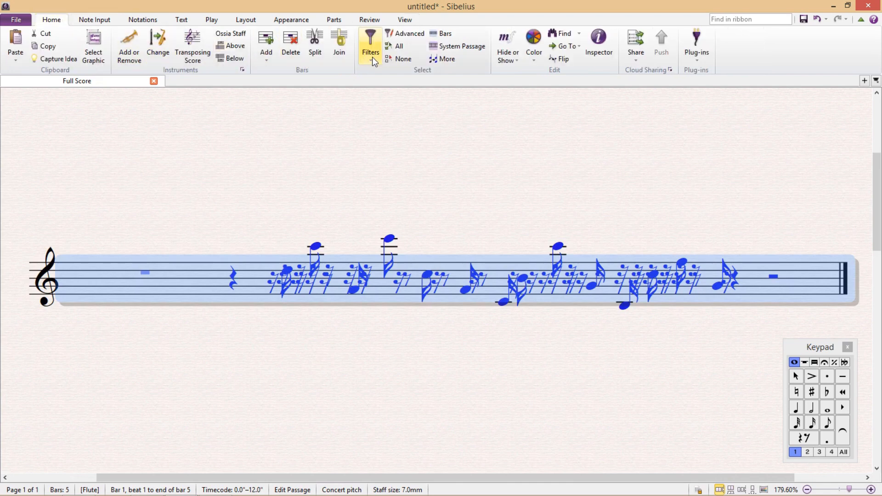
{"action": "left_click", "coordinate": [371, 43]}
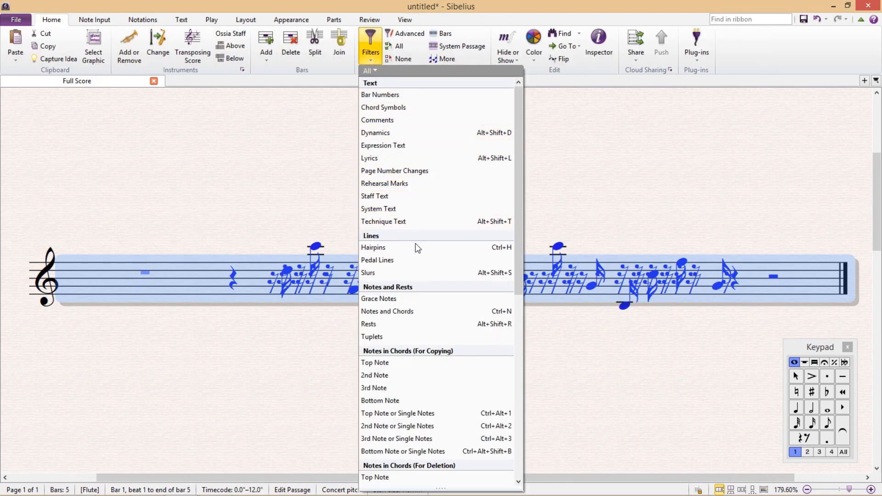
{"action": "mouse_move", "coordinate": [451, 325]}
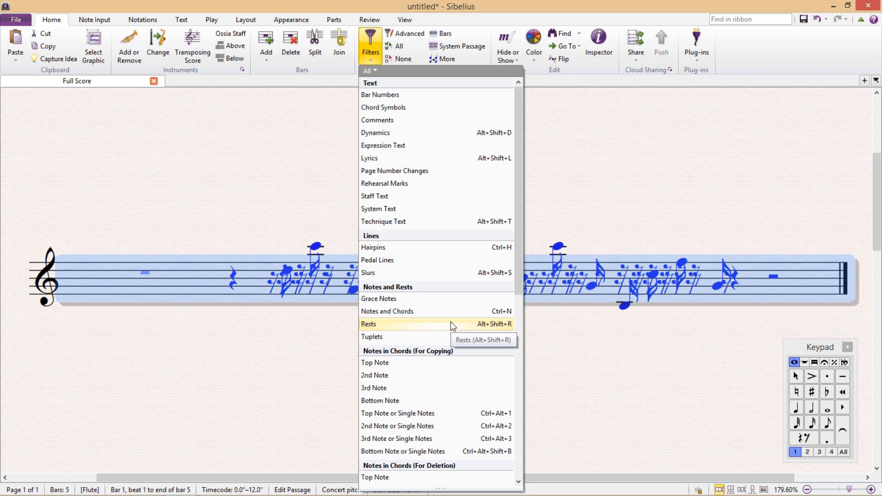
{"action": "left_click", "coordinate": [369, 324]}
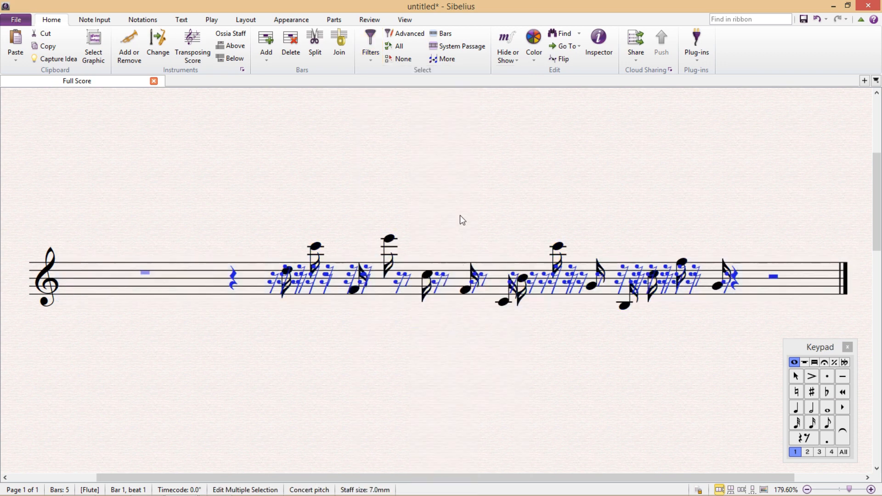
{"action": "left_click", "coordinate": [462, 220]}
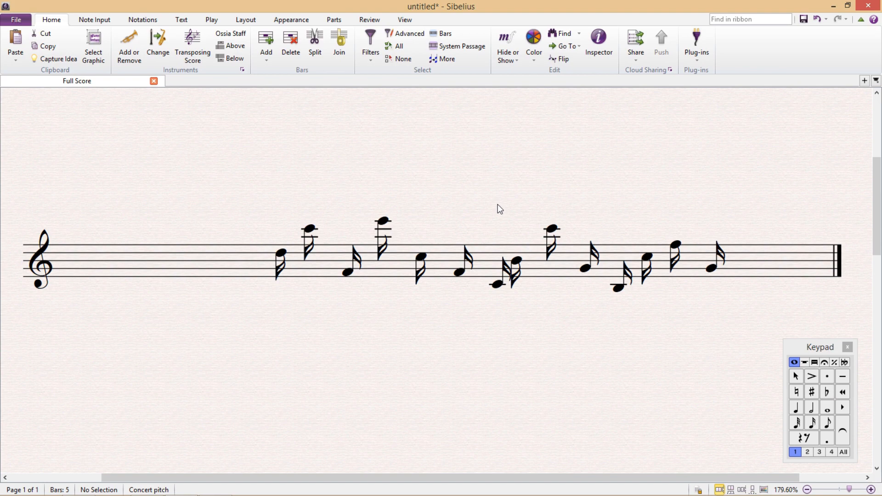
{"action": "mouse_move", "coordinate": [486, 214]}
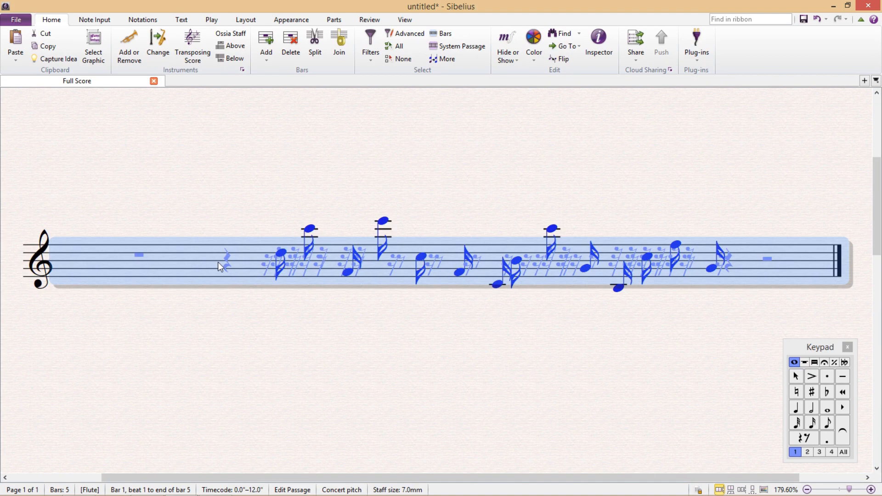
{"action": "mouse_move", "coordinate": [214, 232]}
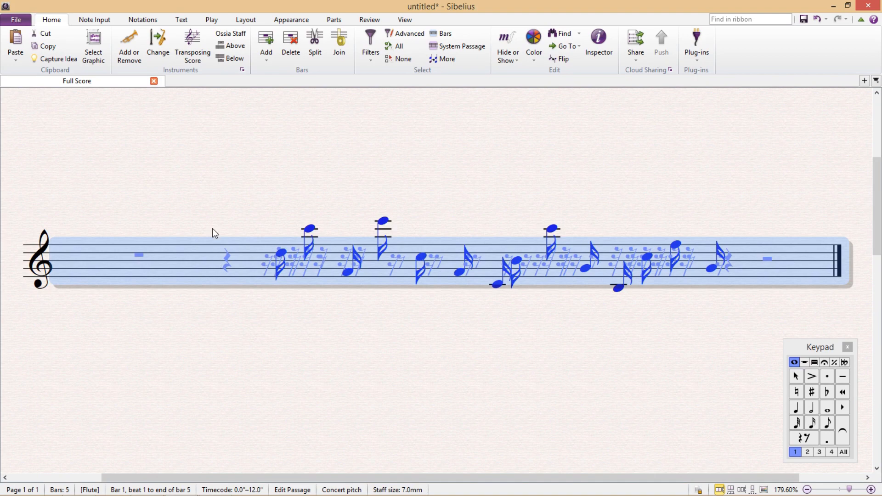
Set the selected notes' notehead type to Stemless.
{"action": "left_click", "coordinate": [142, 20]}
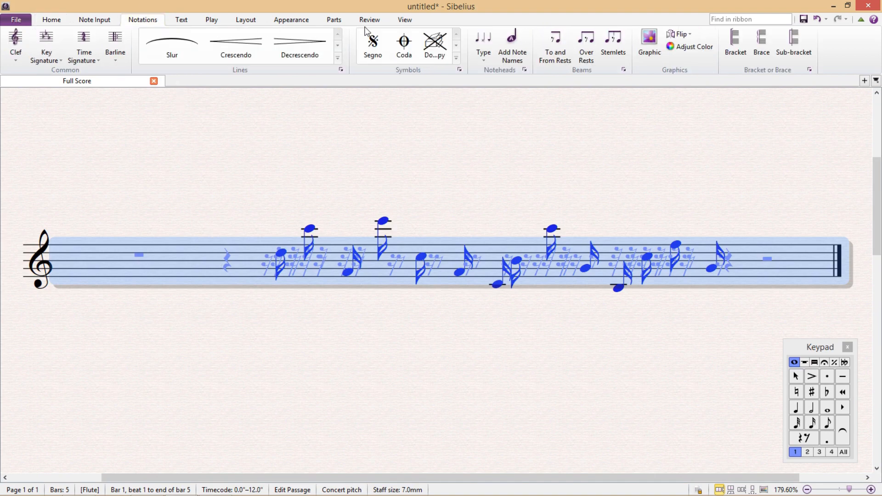
{"action": "left_click", "coordinate": [483, 40]}
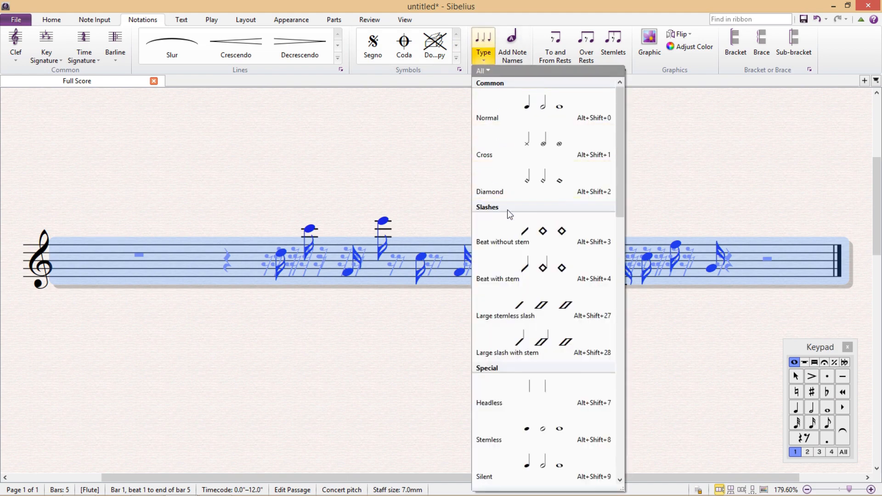
{"action": "scroll", "scroll_direction": "down", "scroll_amount": 3}
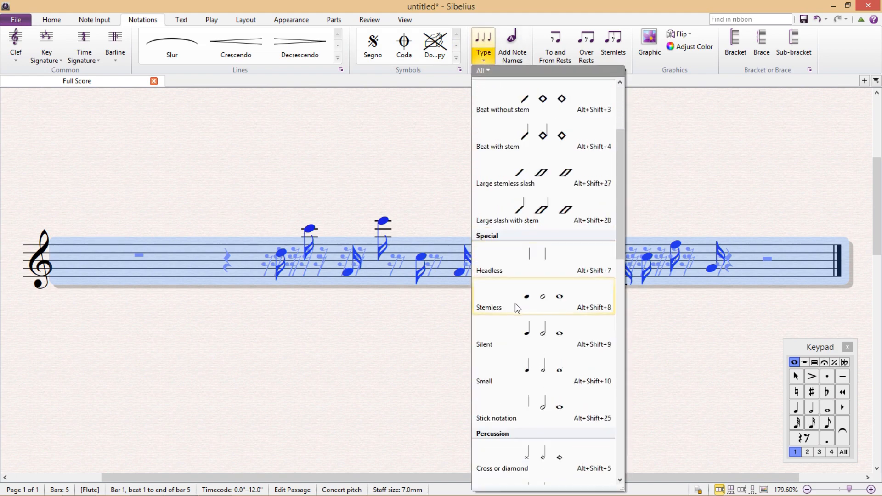
{"action": "left_click", "coordinate": [489, 308]}
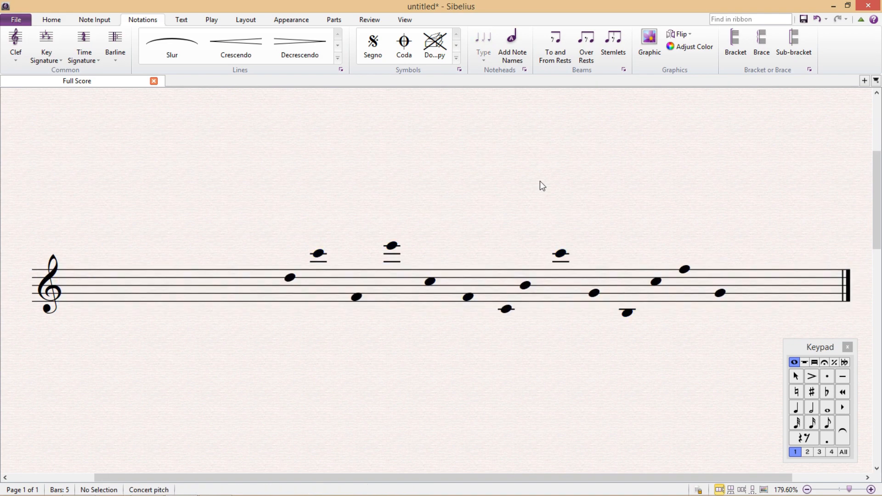
Select all notes and apply Middle of beam so one beam spans them.
{"action": "key", "text": "ctrl+a"}
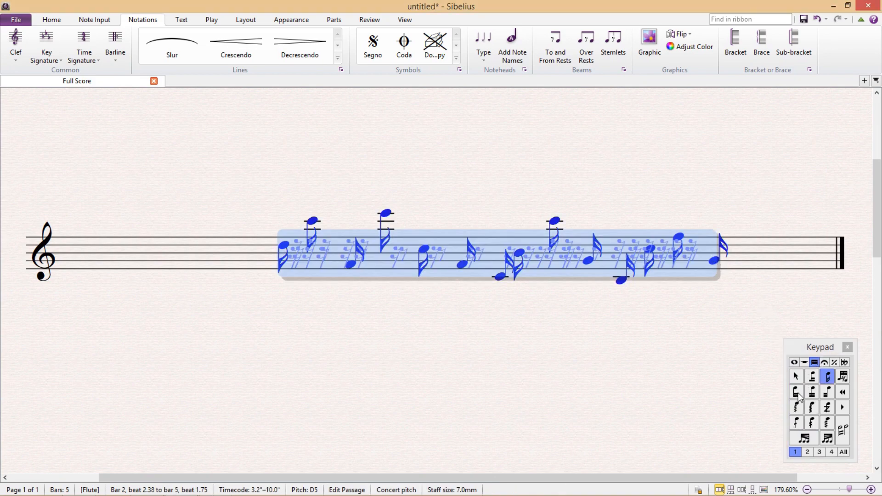
{"action": "mouse_move", "coordinate": [810, 392]}
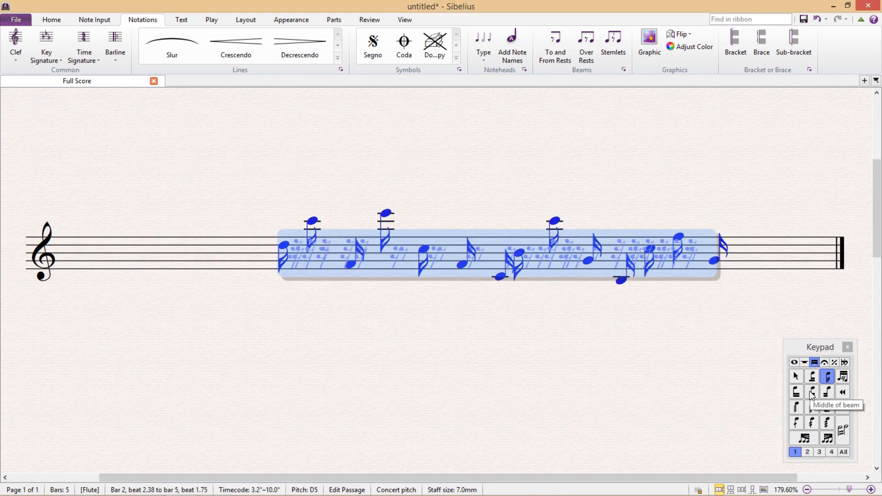
{"action": "left_click", "coordinate": [811, 392]}
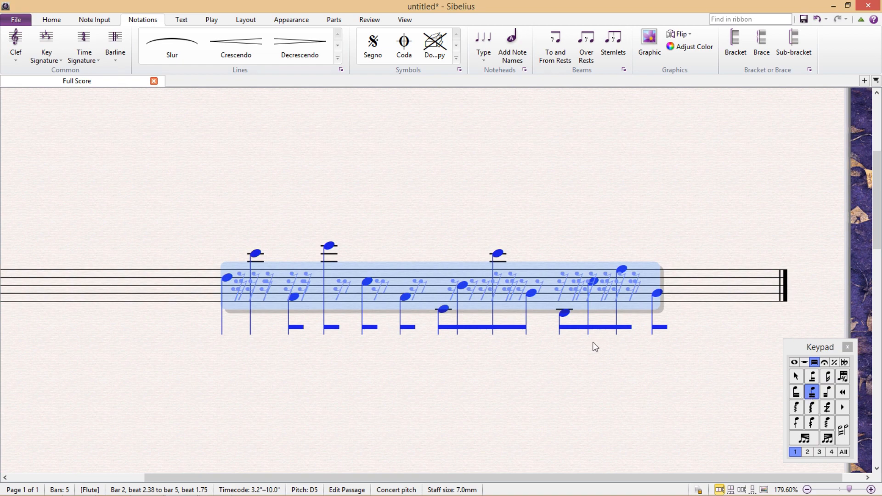
{"action": "mouse_move", "coordinate": [809, 419]}
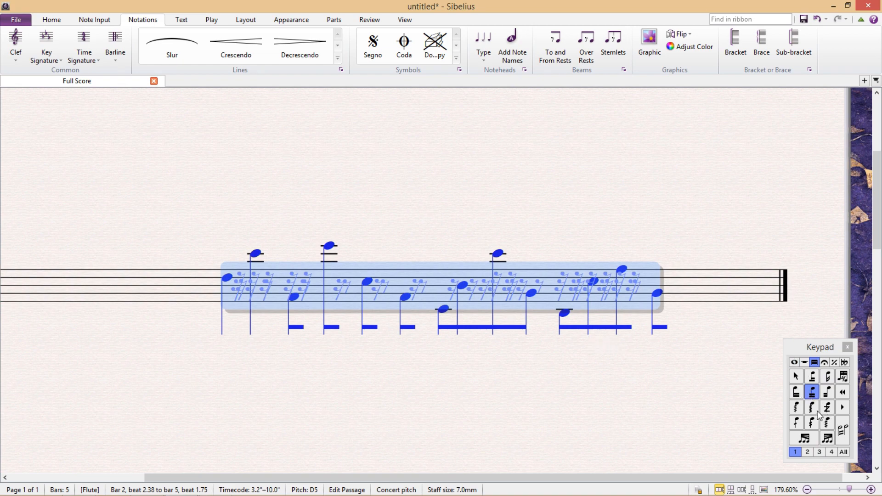
{"action": "left_click", "coordinate": [795, 361]}
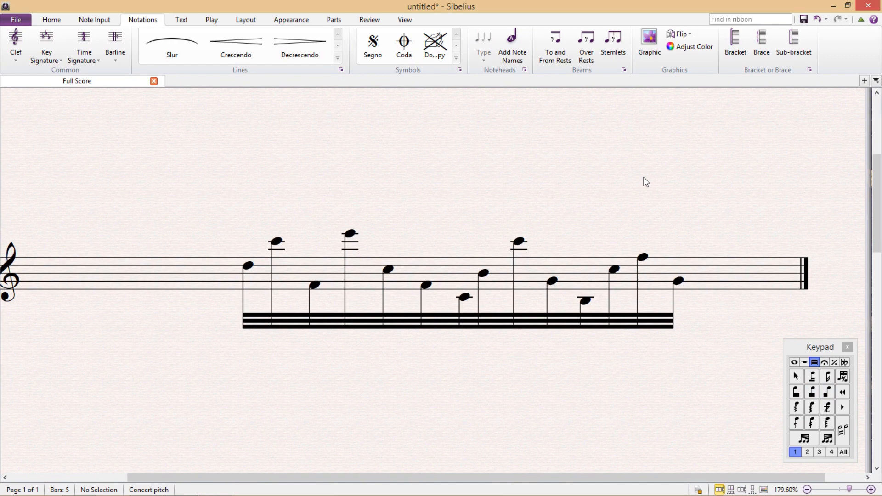
{"action": "mouse_move", "coordinate": [566, 157]}
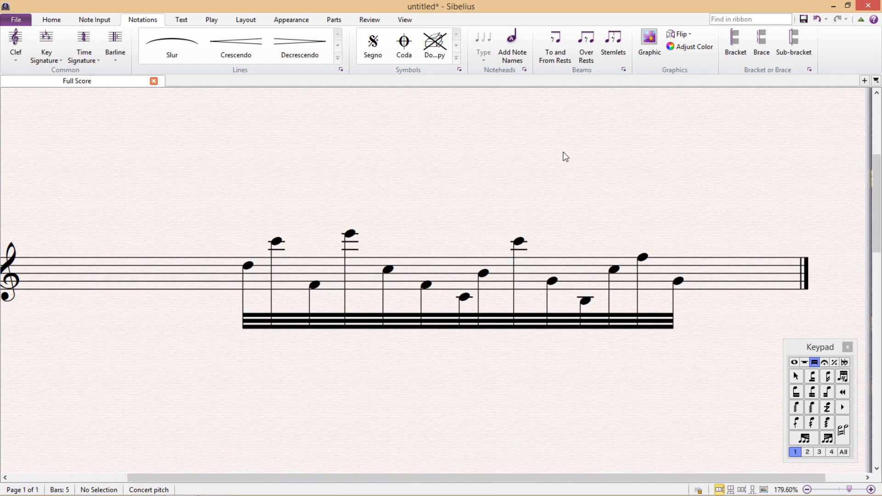